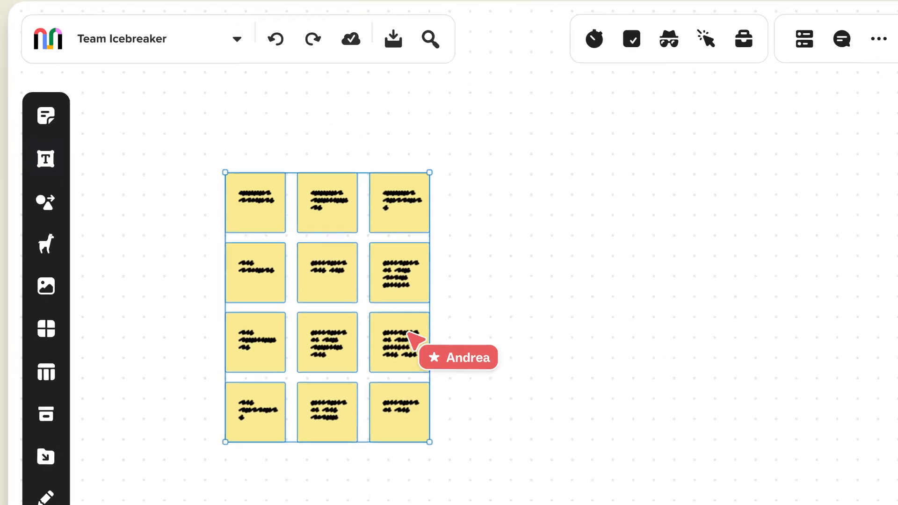
Copy the selected sticky notes' contents to the clipboard via Copy as text
right_click(398, 341)
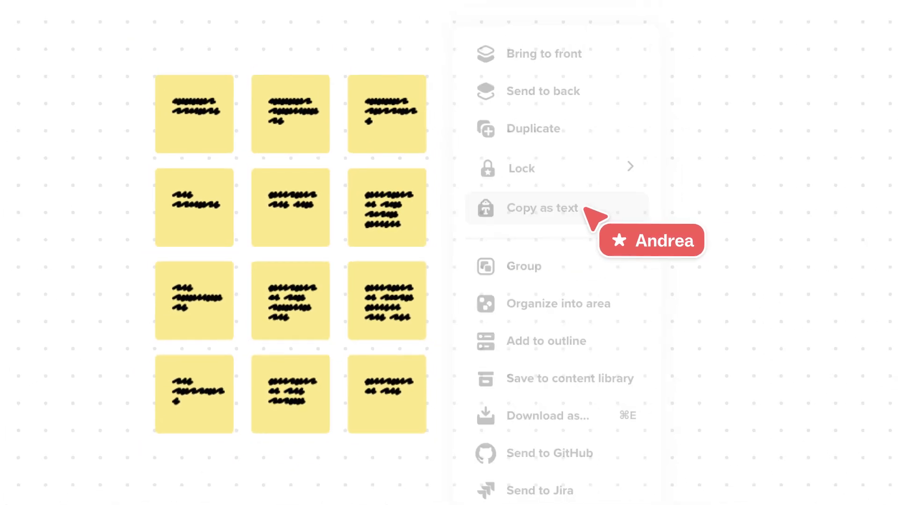
left_click(542, 207)
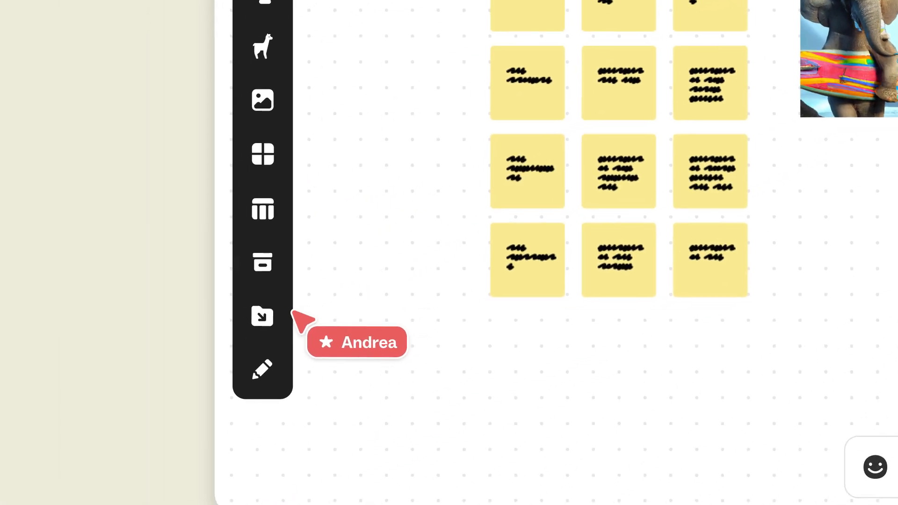
Bring in the surfing-elephants image through Import files and dismiss the dialog
left_click(262, 315)
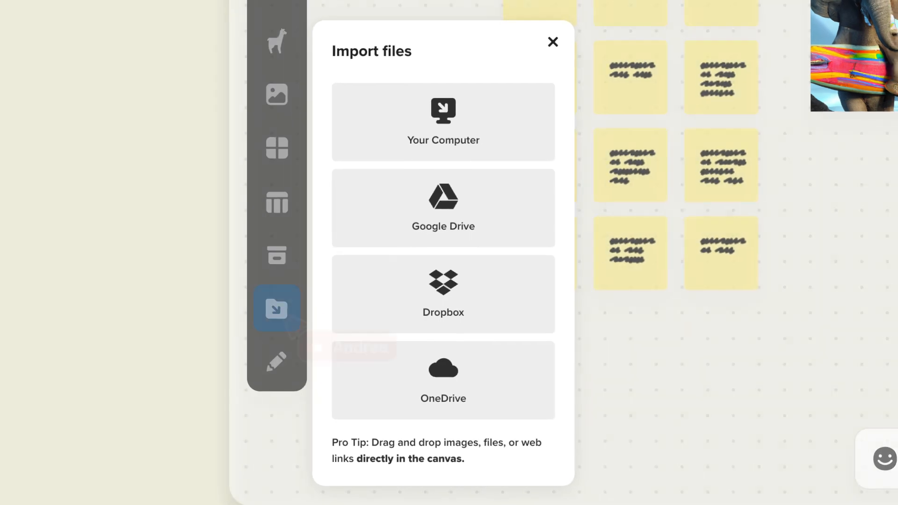
left_click(552, 42)
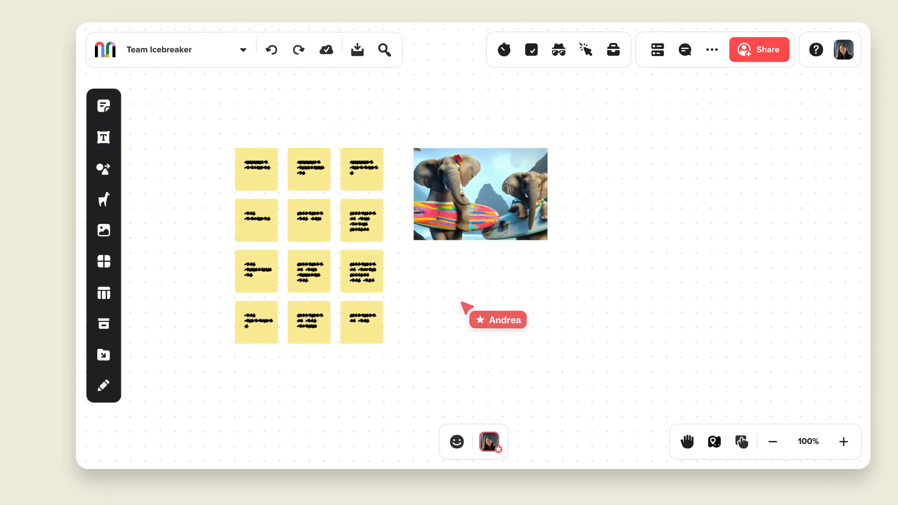
Paste the YouTube link as a card, play the video, then go to support.mural.co
key("ctrl+v")
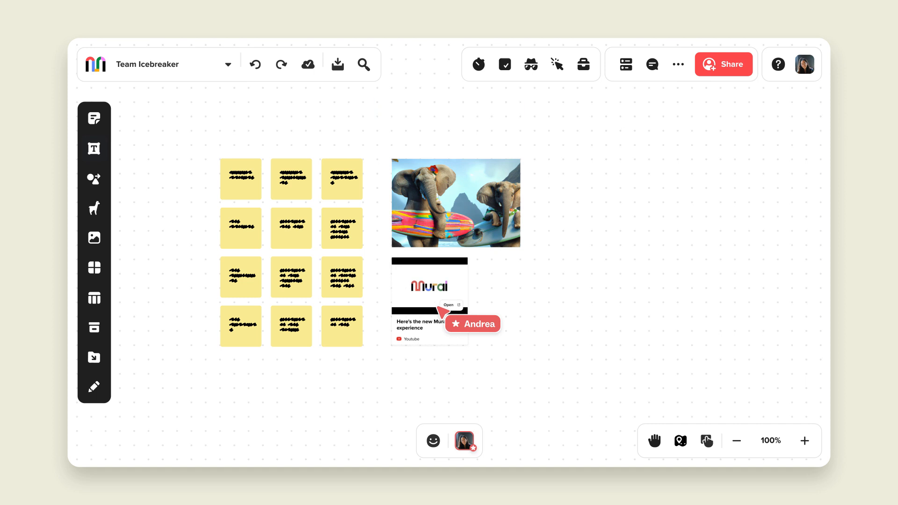
mouse_move(444, 313)
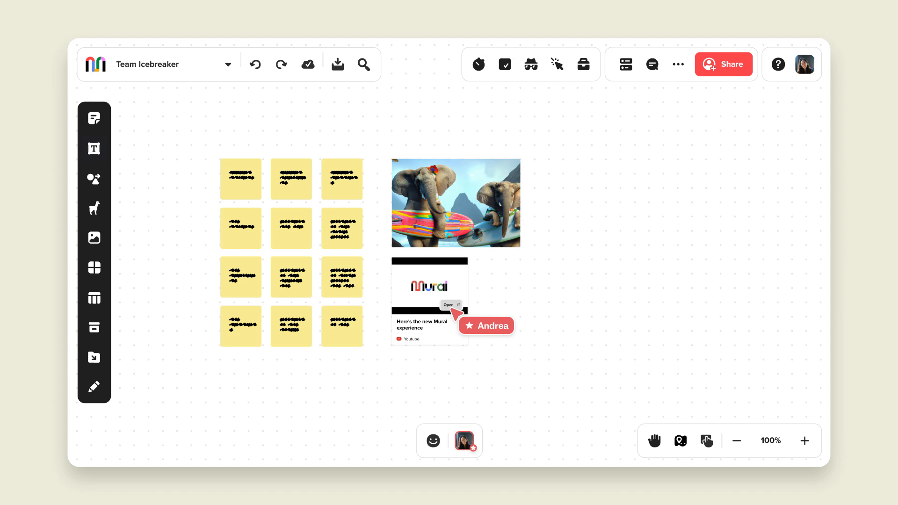
left_click(449, 304)
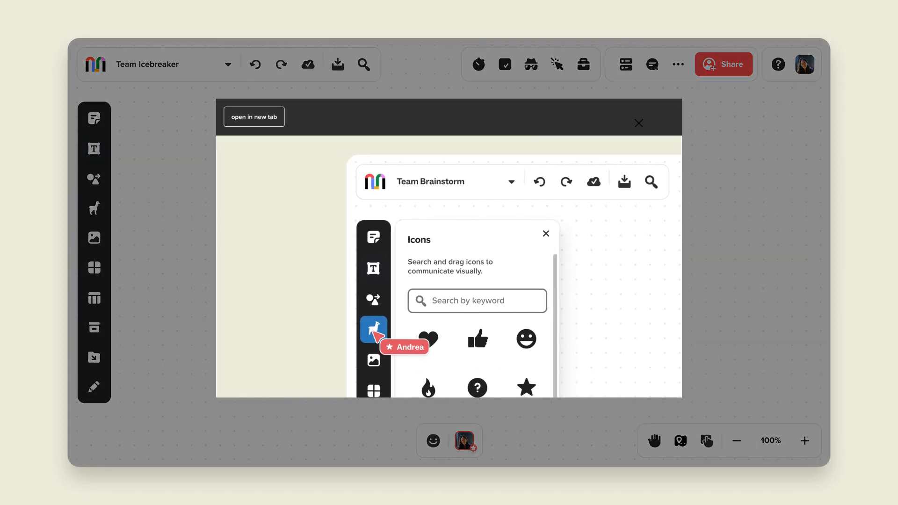
left_click(544, 234)
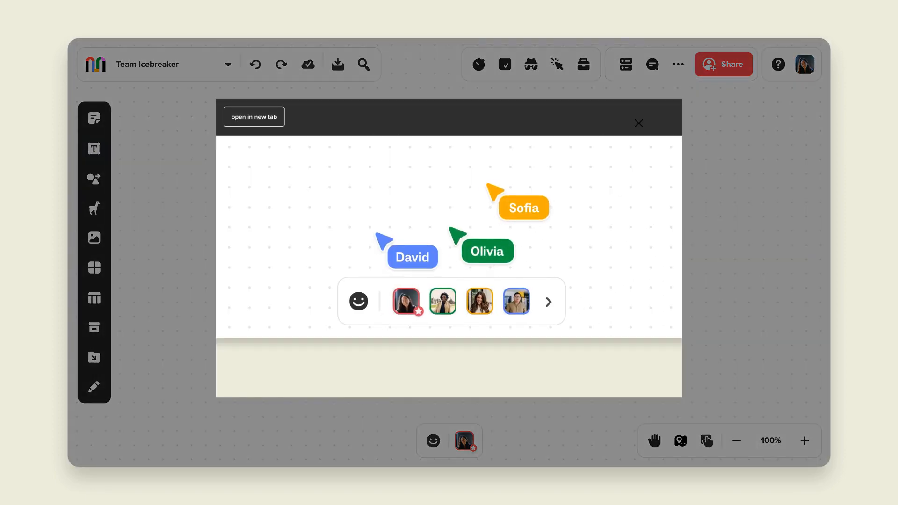
left_click(254, 117)
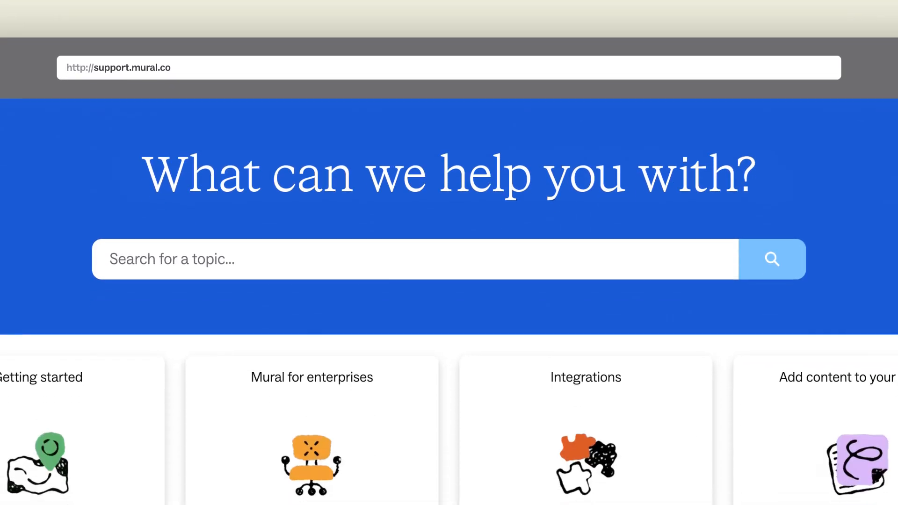